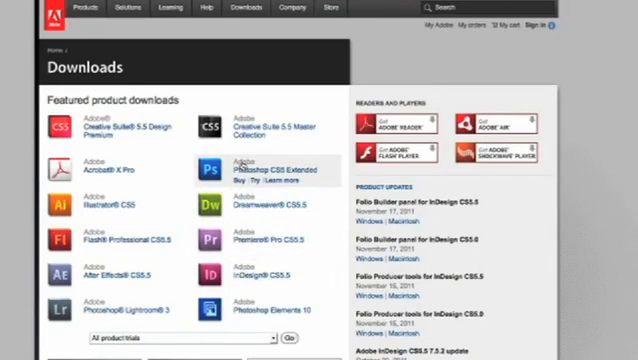
- Reach the InDesign CS5.5 free trial download page from the Adobe Downloads list
click(244, 272)
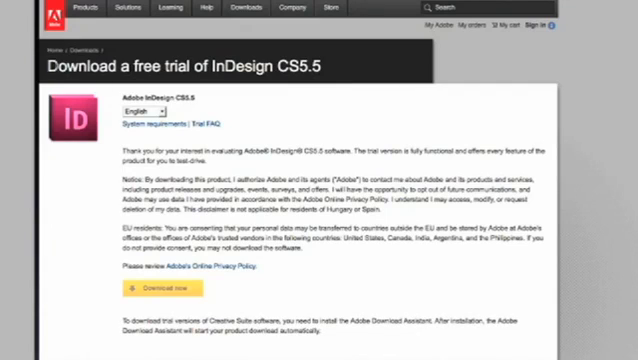
triple_click(180, 68)
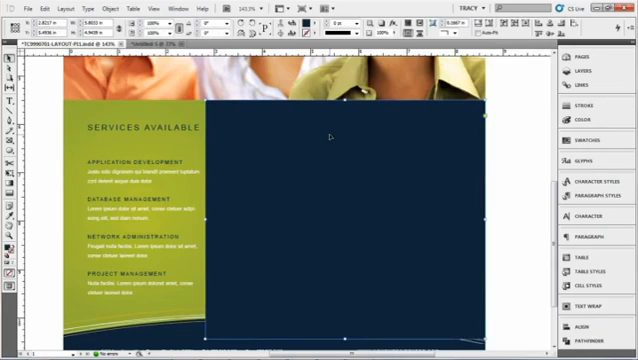
mouse_move(300, 206)
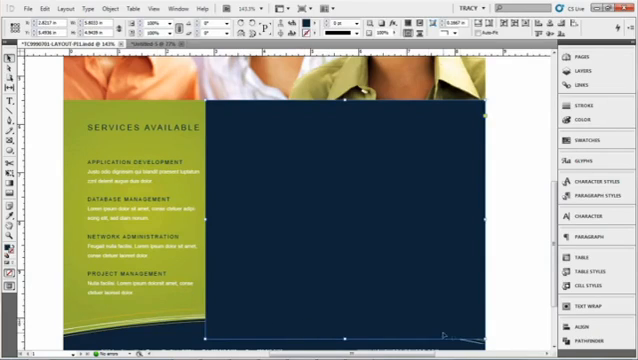
mouse_move(272, 256)
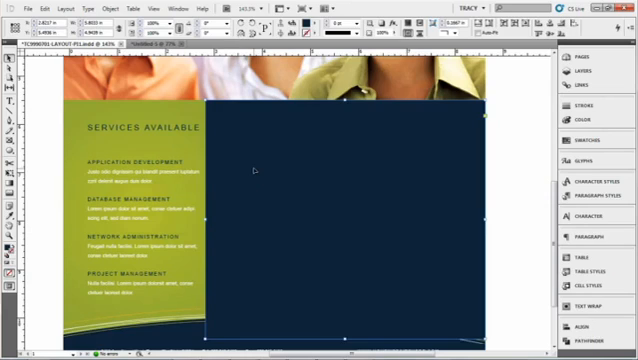
click(102, 8)
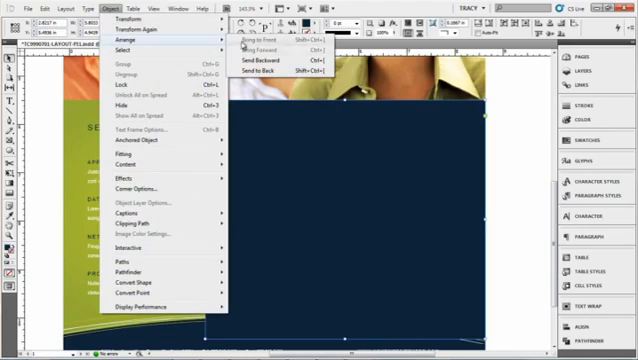
- Send the dark blue box to the back and deselect to reveal the heading, body text and logo
click(264, 70)
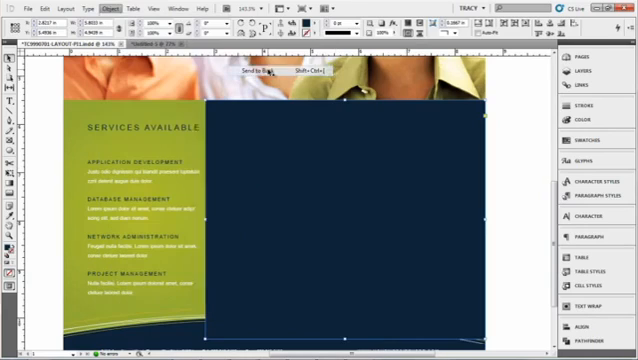
click(252, 72)
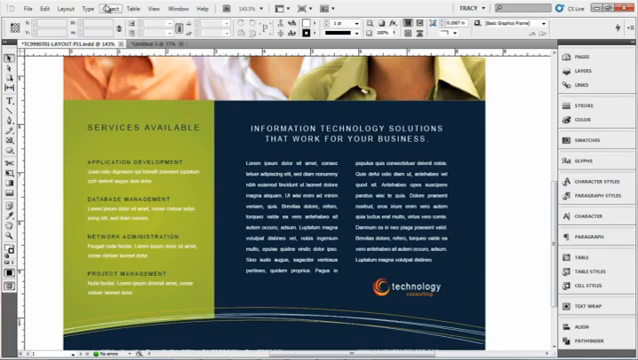
- Show the Object > Arrange stacking-order options over the revealed brochure
click(112, 8)
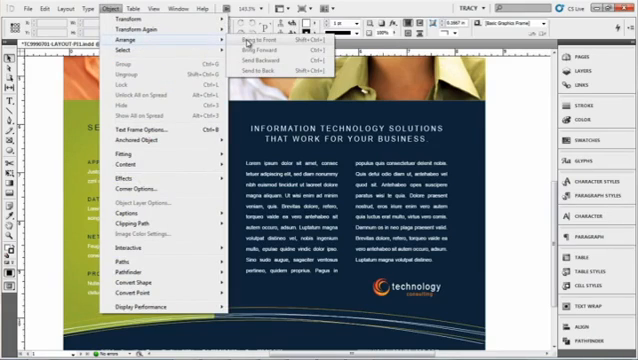
mouse_move(258, 50)
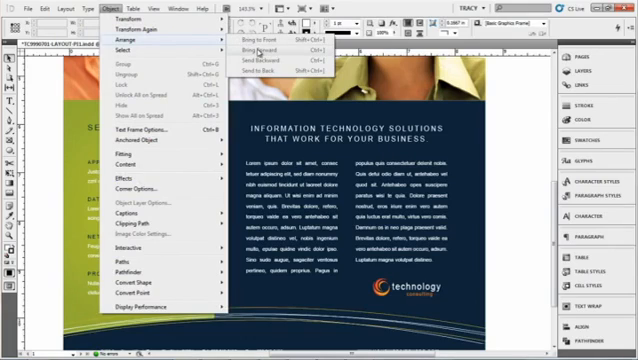
mouse_move(264, 64)
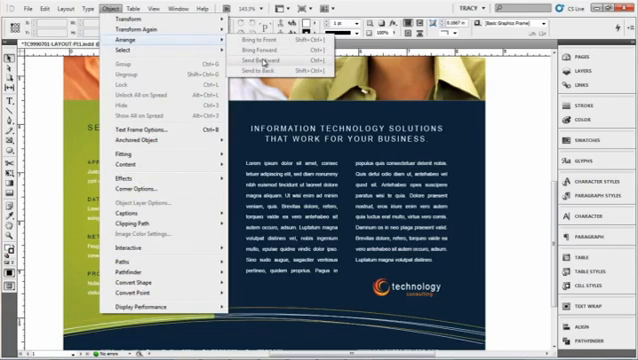